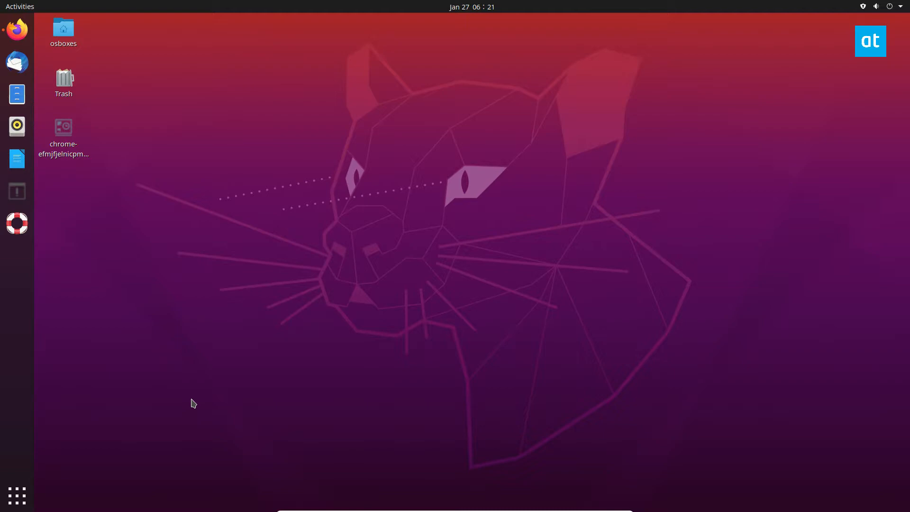
pyautogui.moveTo(8, 484)
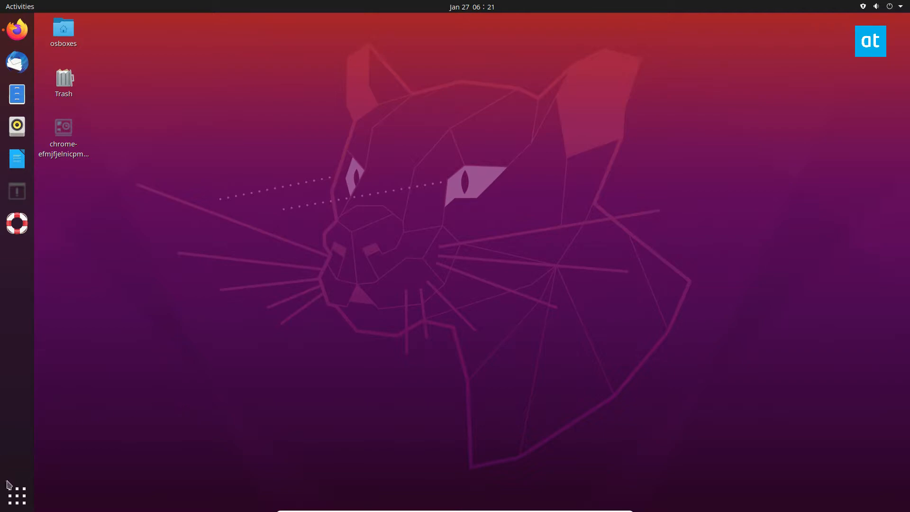
# Launch Software Updater by searching 'update' in the applications overview.
pyautogui.click(16, 496)
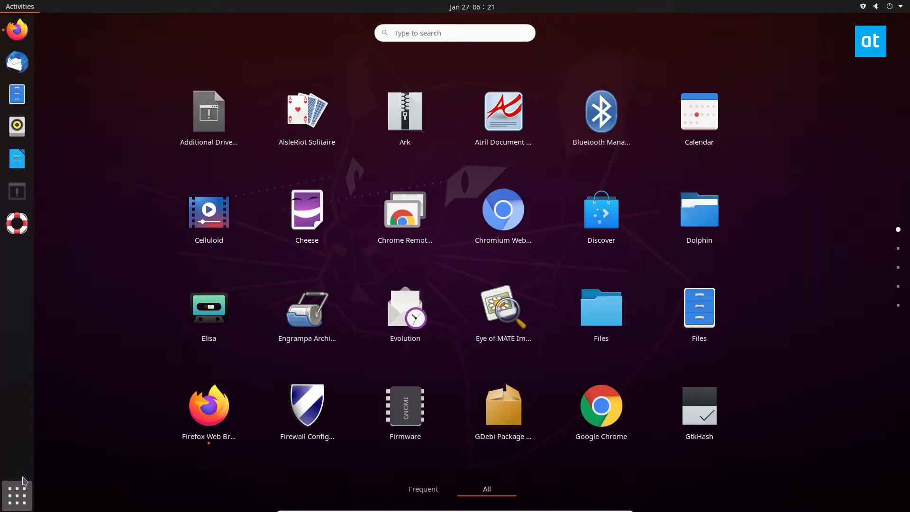
pyautogui.write('update')
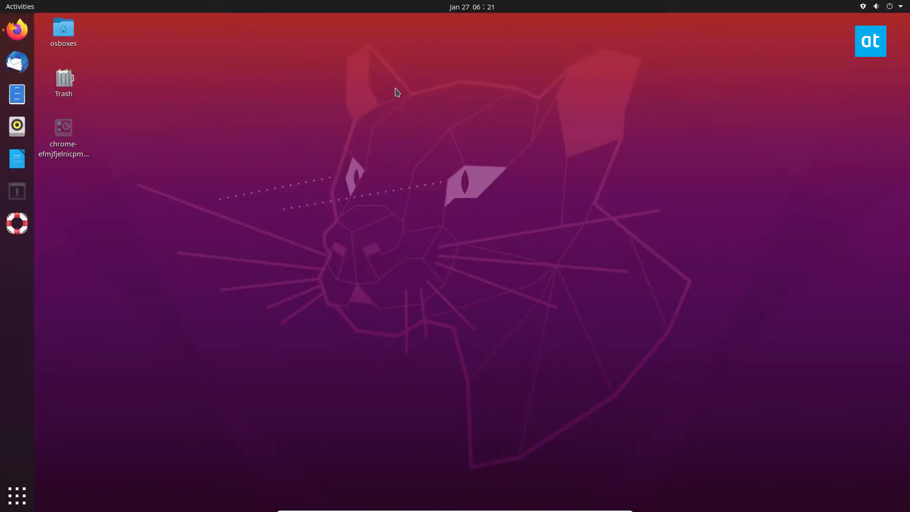
pyautogui.moveTo(394, 95)
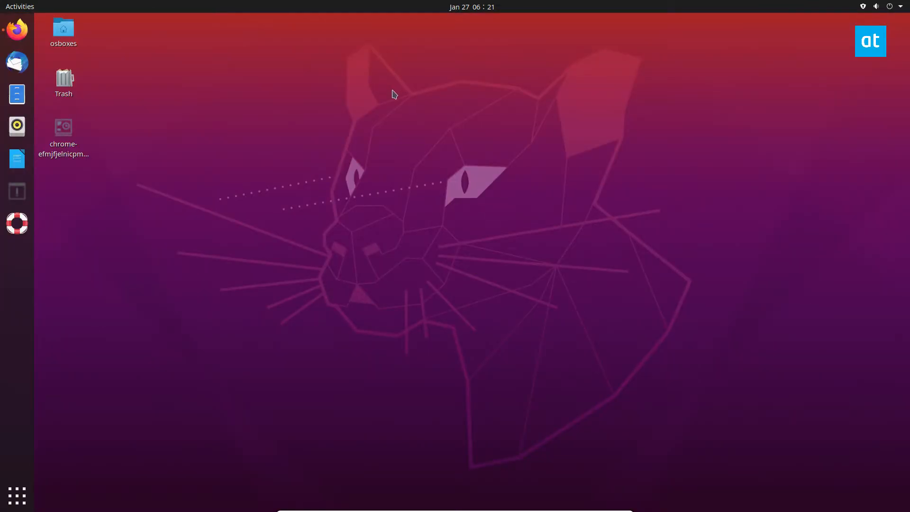
pyautogui.click(16, 255)
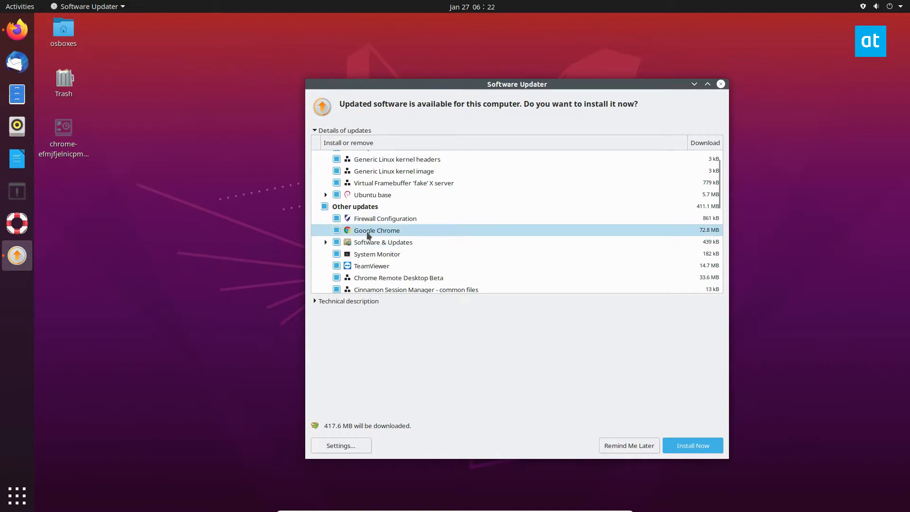
# Review the update list, then install all updates, authenticating with the administrator password.
pyautogui.scroll(-3)
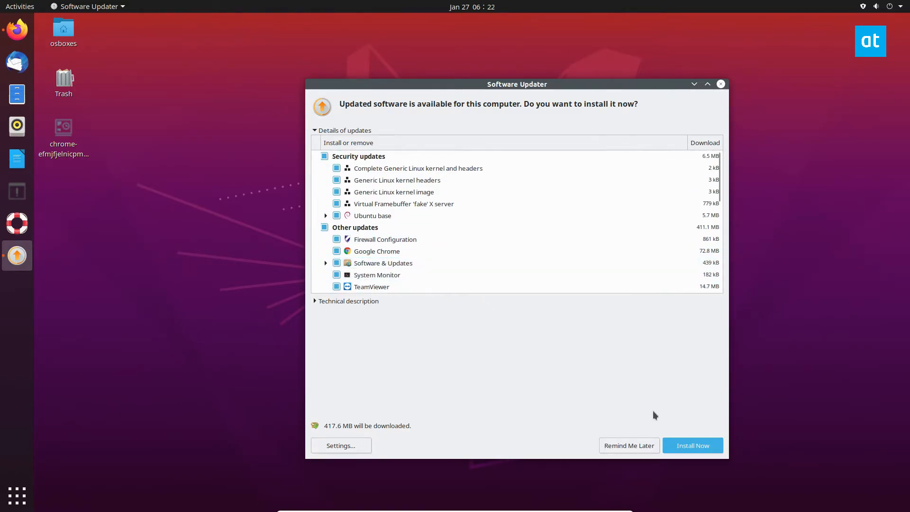
pyautogui.moveTo(582, 342)
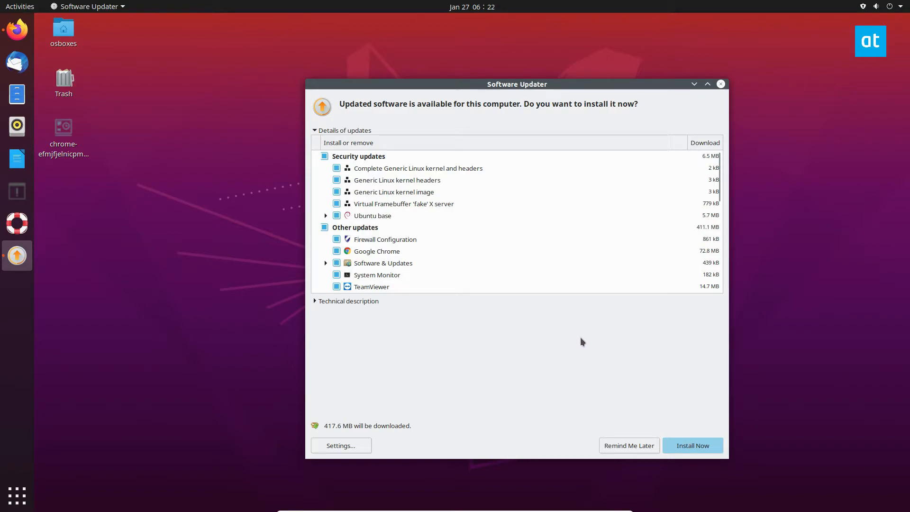
pyautogui.click(692, 446)
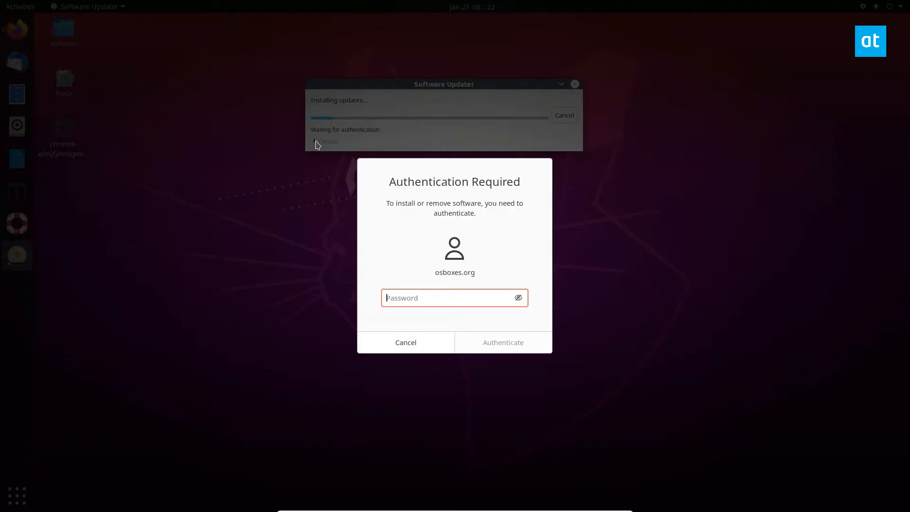
pyautogui.write('••••')
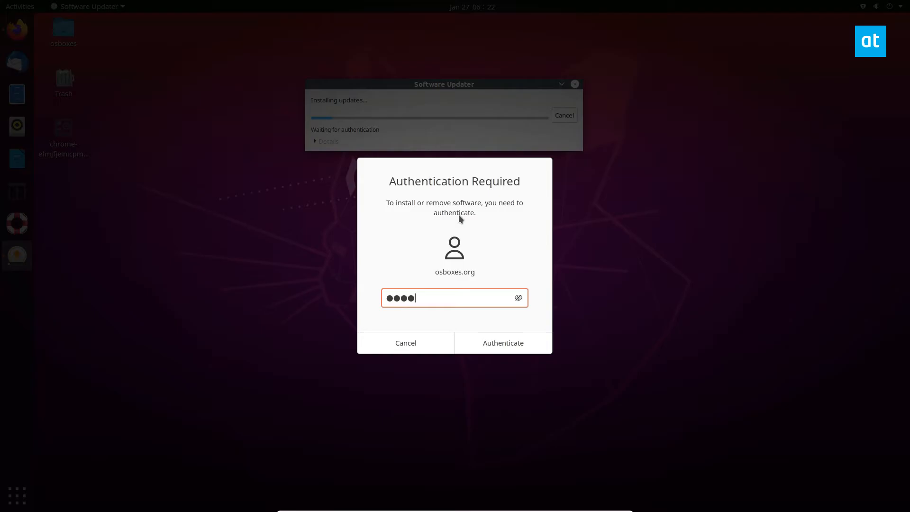
pyautogui.click(502, 343)
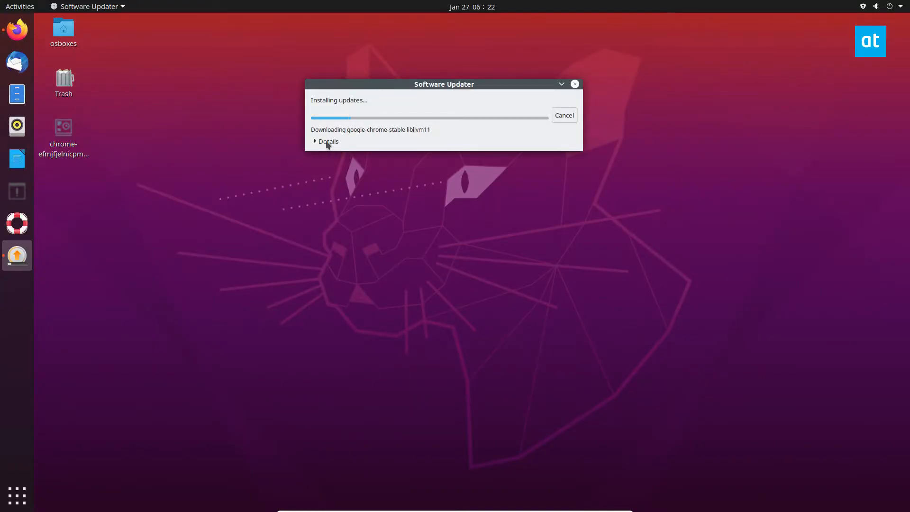
# Expand Details in the Installing updates window to show the terminal package log.
pyautogui.click(324, 141)
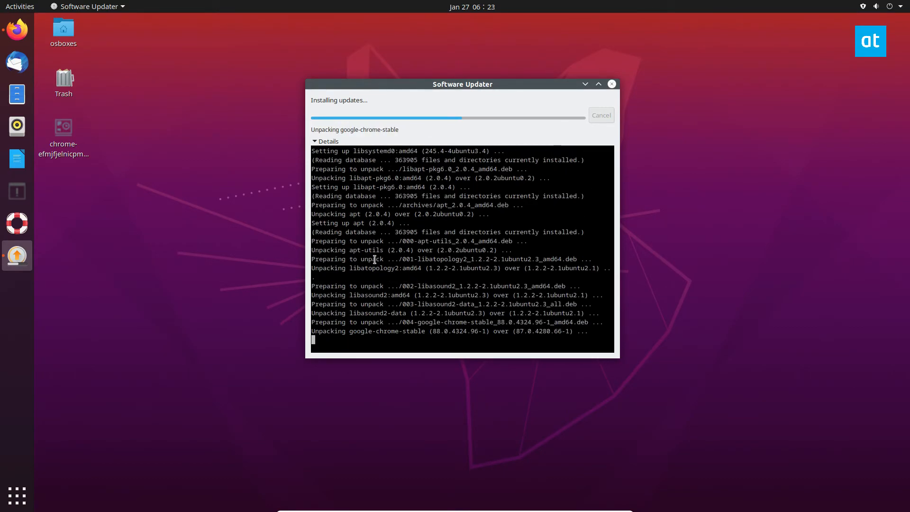
pyautogui.moveTo(515, 247)
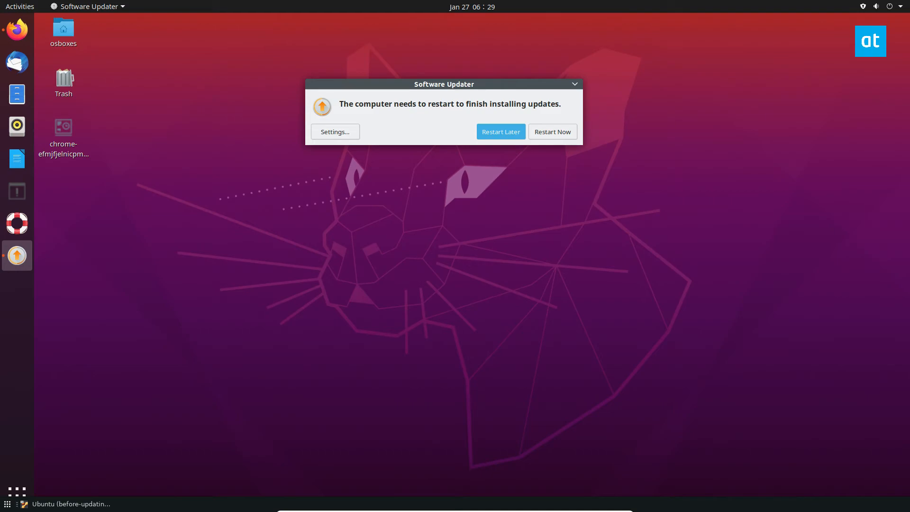
pyautogui.moveTo(742, 126)
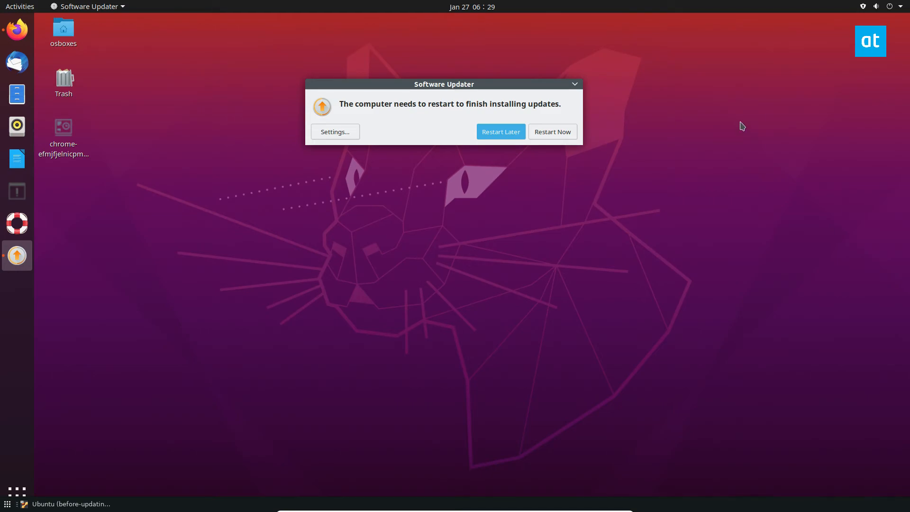
pyautogui.moveTo(585, 139)
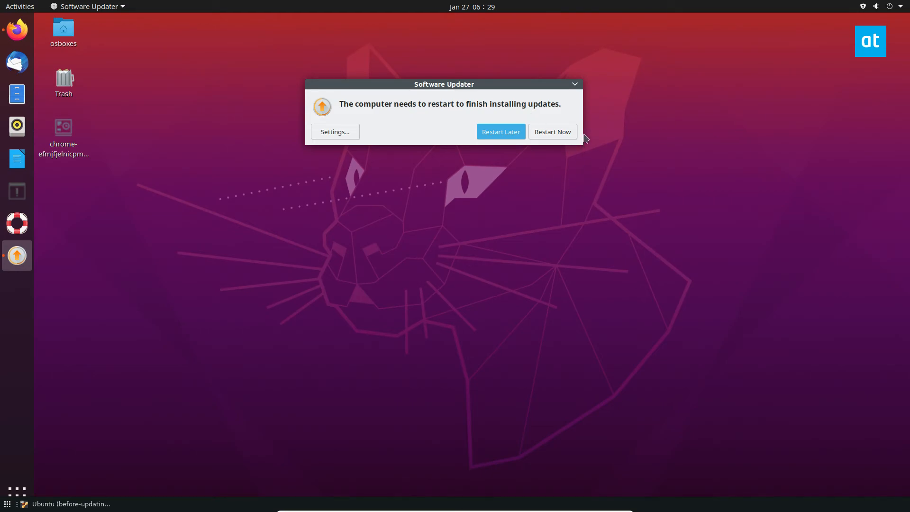
pyautogui.moveTo(477, 226)
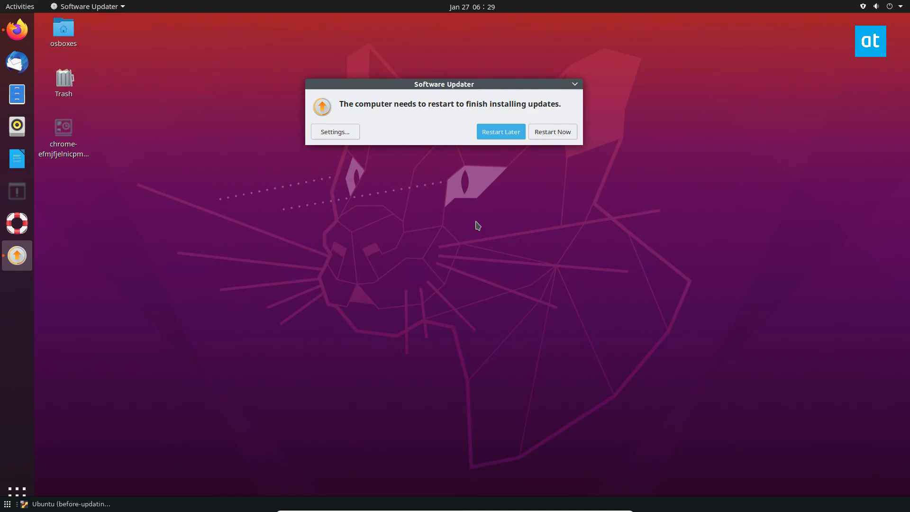
pyautogui.moveTo(456, 80)
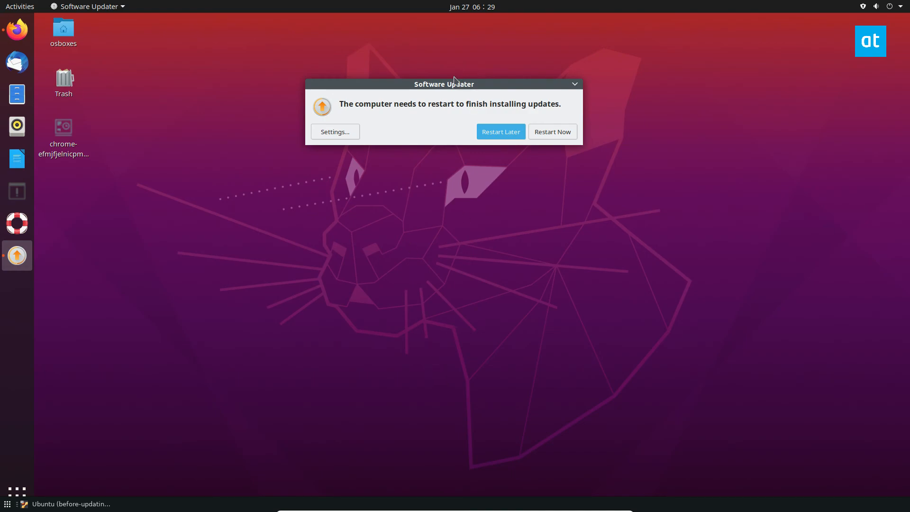